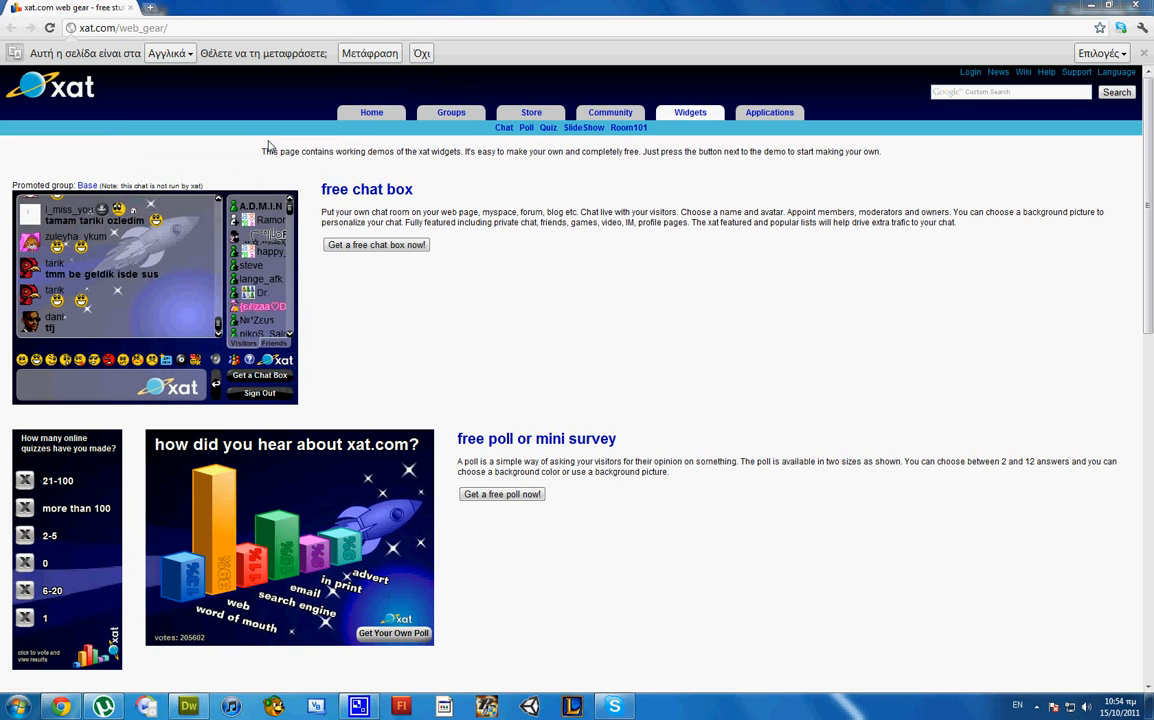
{"action": "mouse_move", "coordinate": [388, 198]}
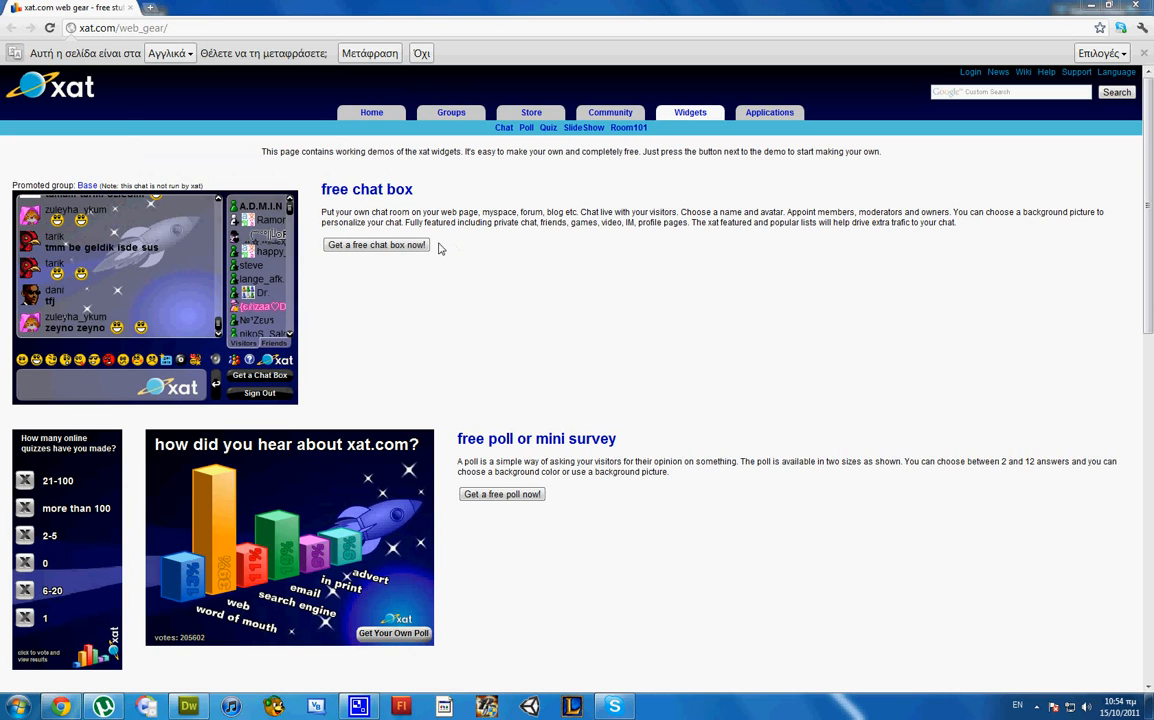
{"action": "mouse_move", "coordinate": [542, 552]}
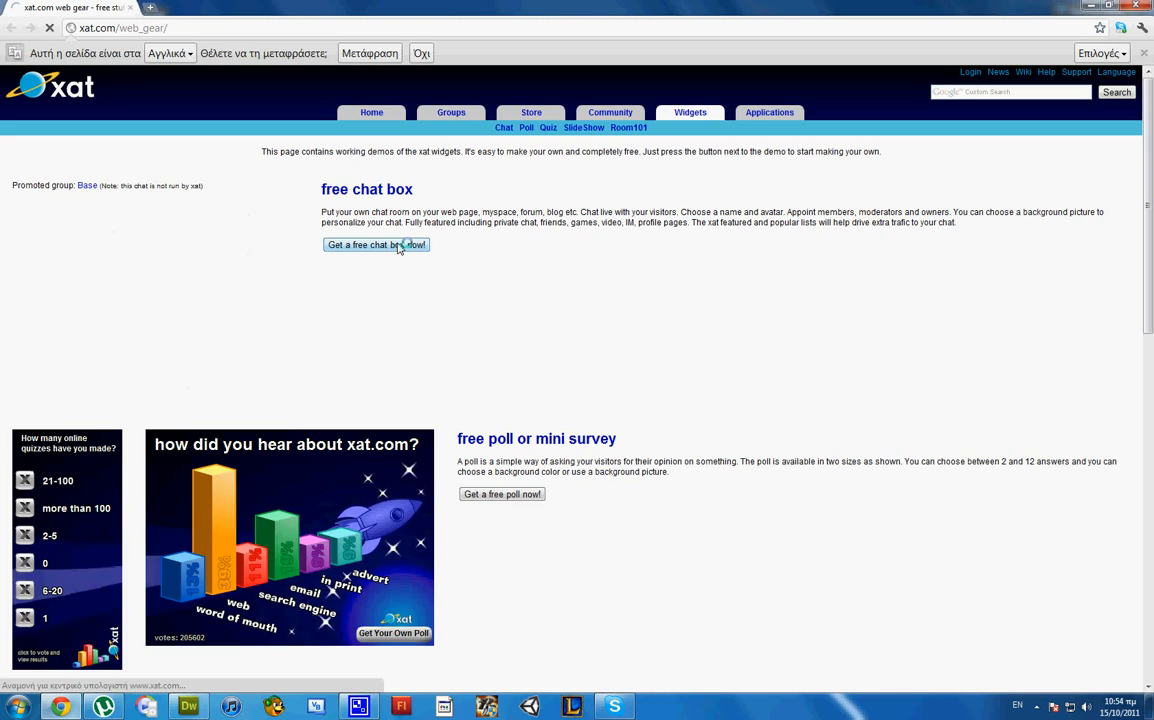
Generate the chat box in the free chat maker and copy its embed code
{"action": "left_click", "coordinate": [376, 244]}
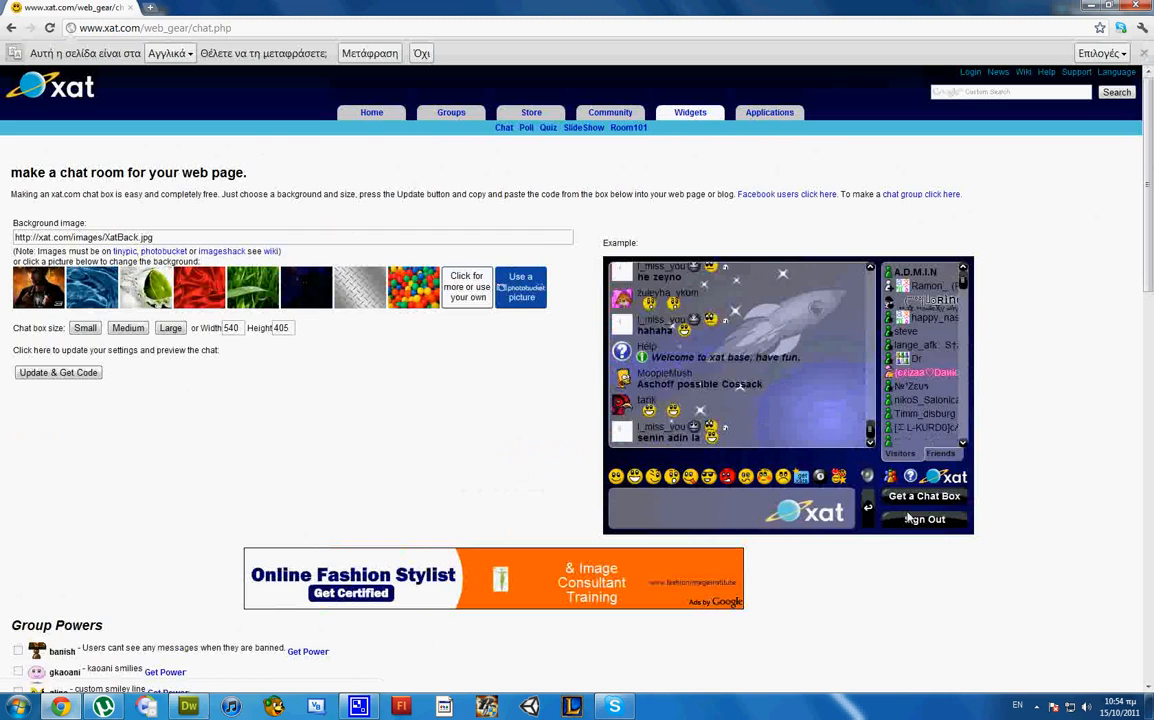
{"action": "mouse_move", "coordinate": [506, 306]}
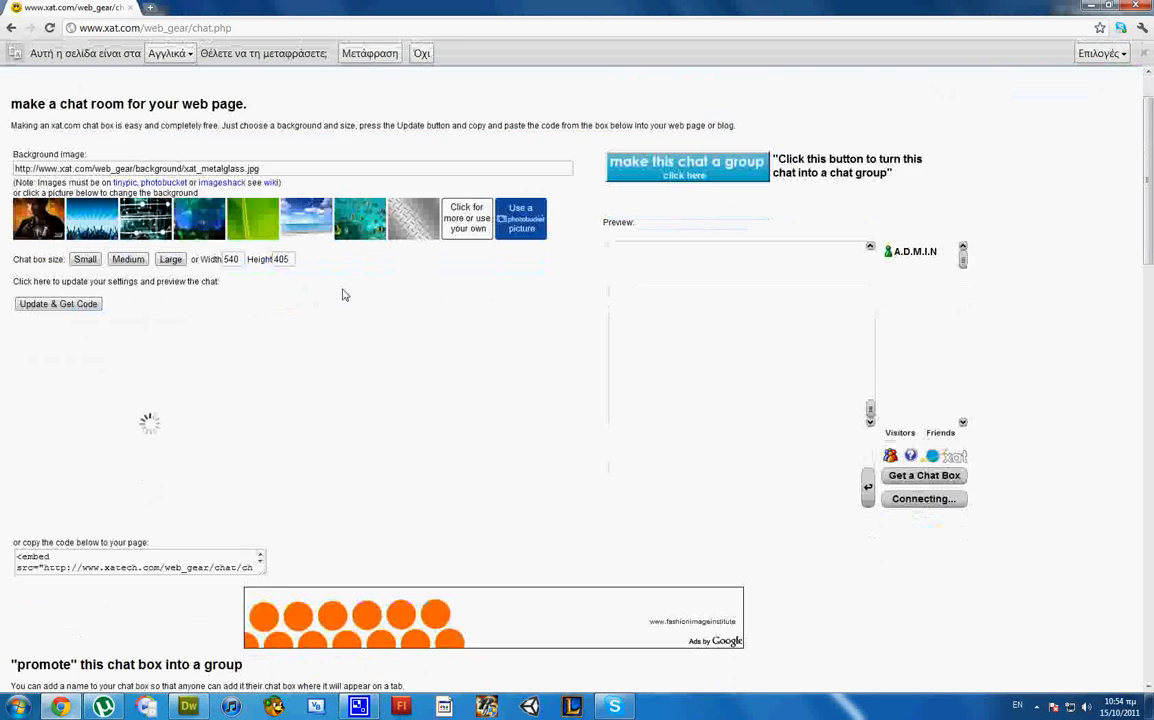
{"action": "scroll", "scroll_direction": "down", "scroll_amount": 3}
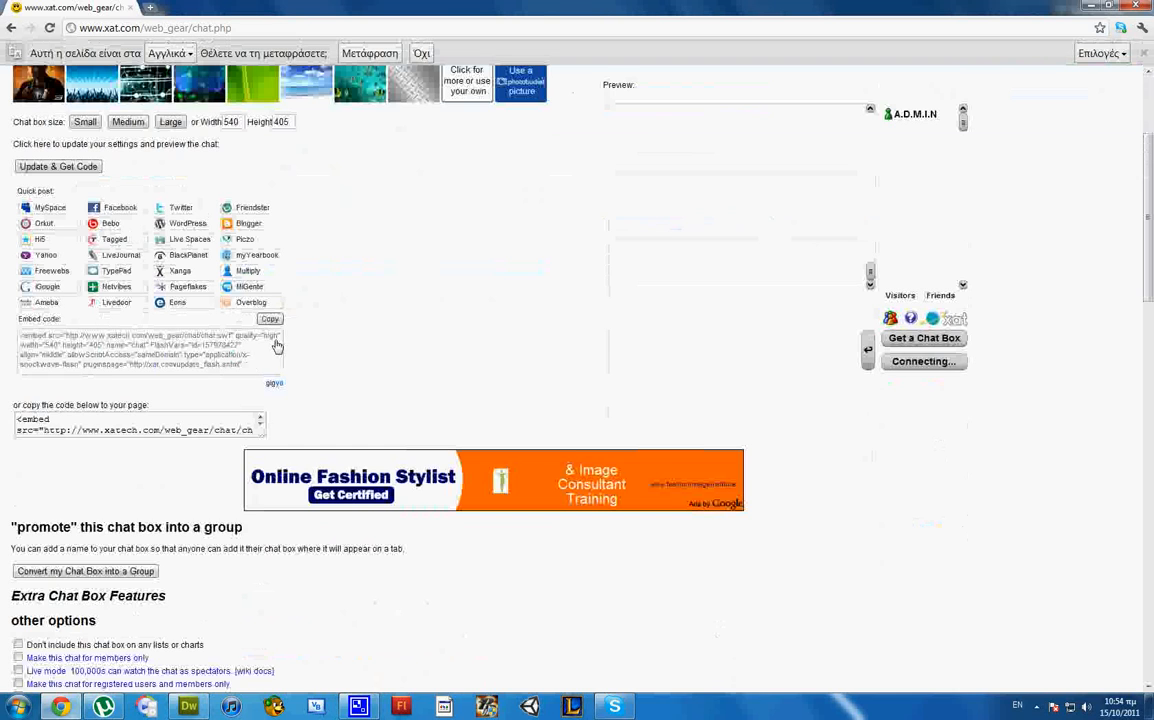
{"action": "left_click", "coordinate": [270, 320]}
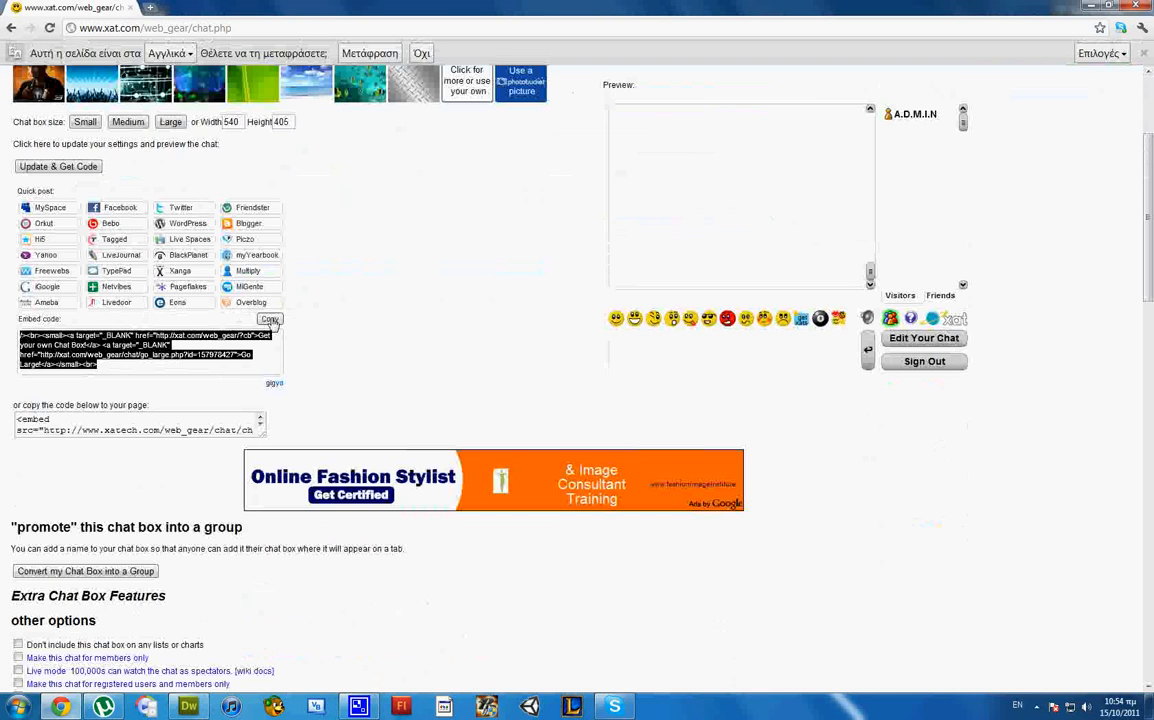
{"action": "left_click", "coordinate": [268, 318]}
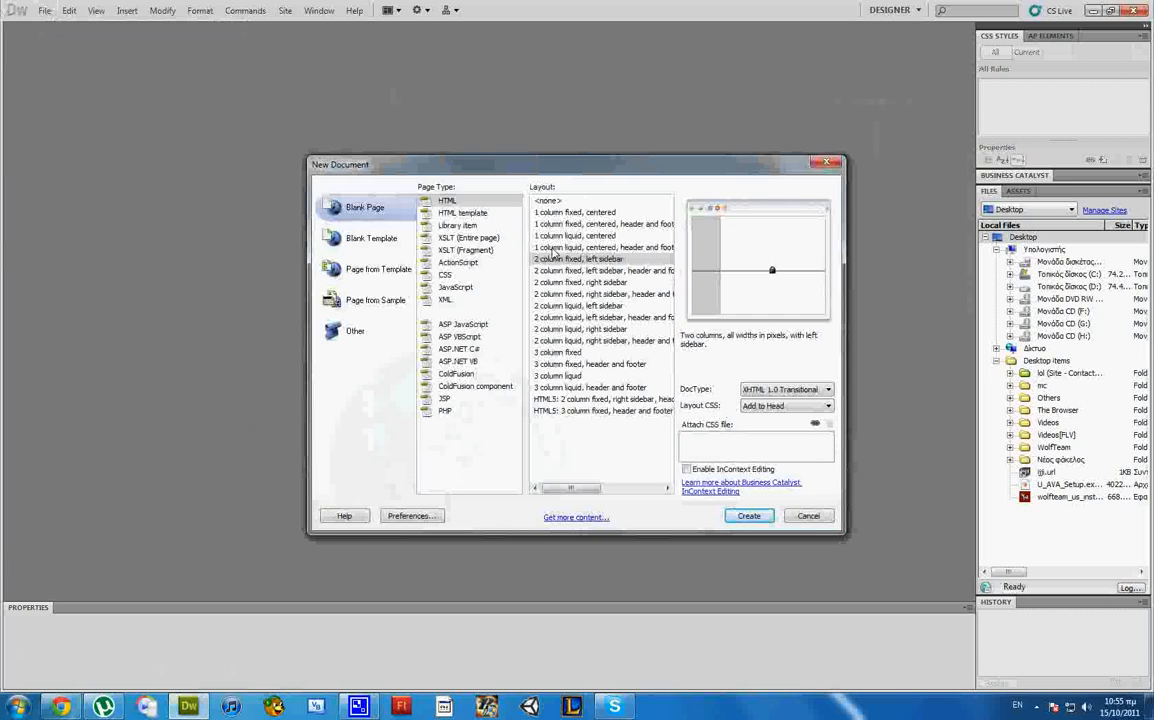
Discard the two-column template page and create a blank HTML page with no layout
{"action": "left_click", "coordinate": [748, 516]}
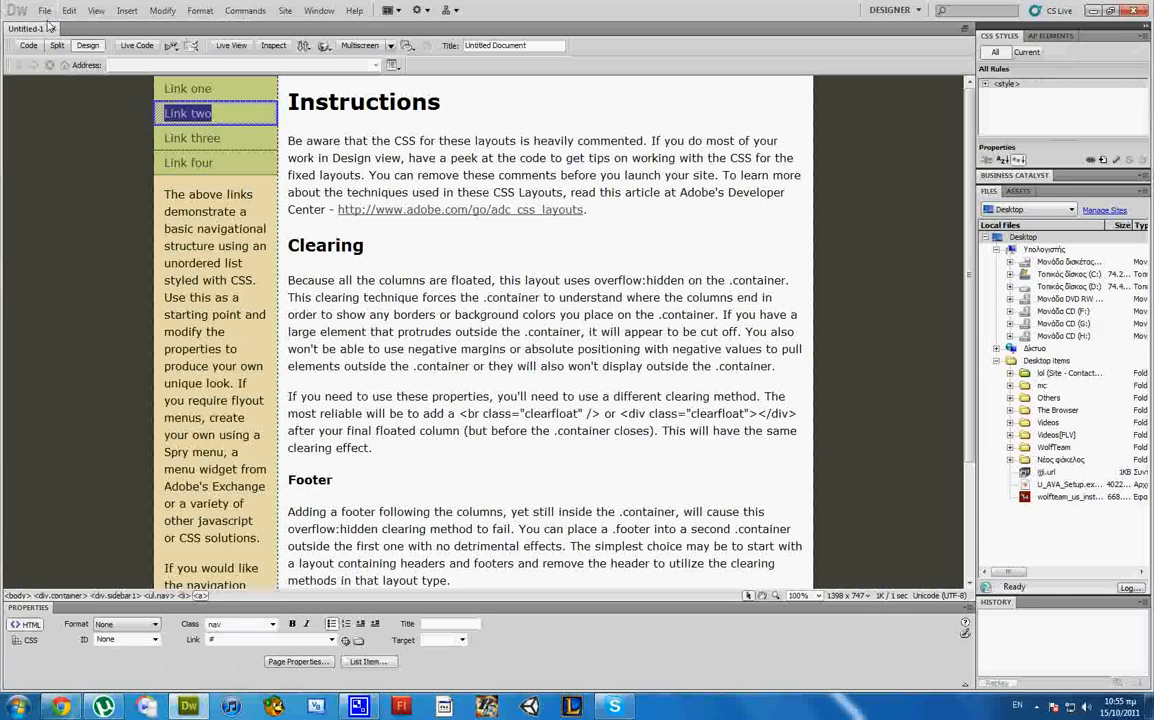
{"action": "left_click", "coordinate": [64, 12]}
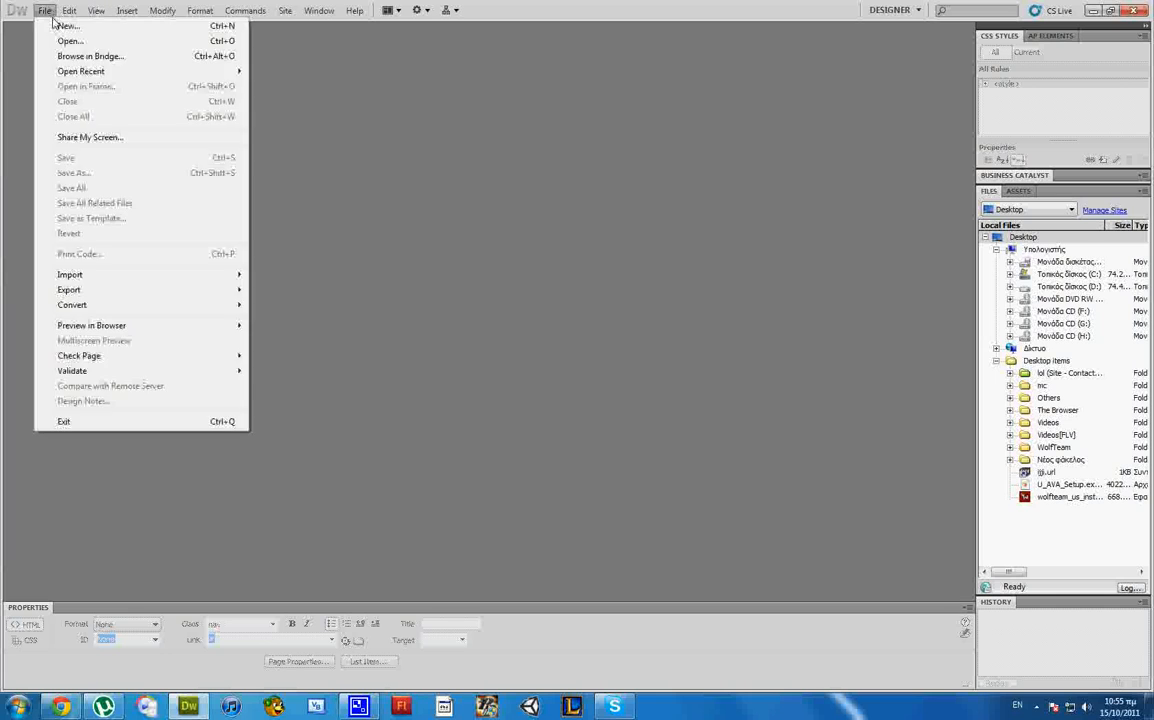
{"action": "left_click", "coordinate": [64, 20]}
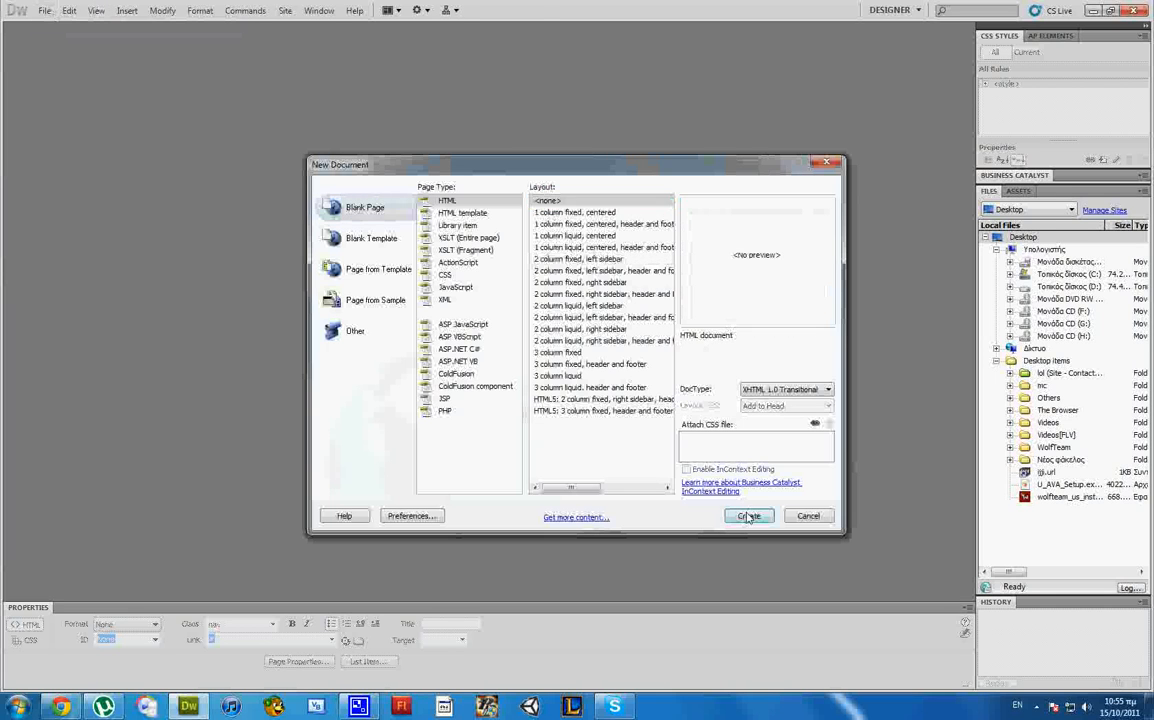
{"action": "left_click", "coordinate": [748, 516]}
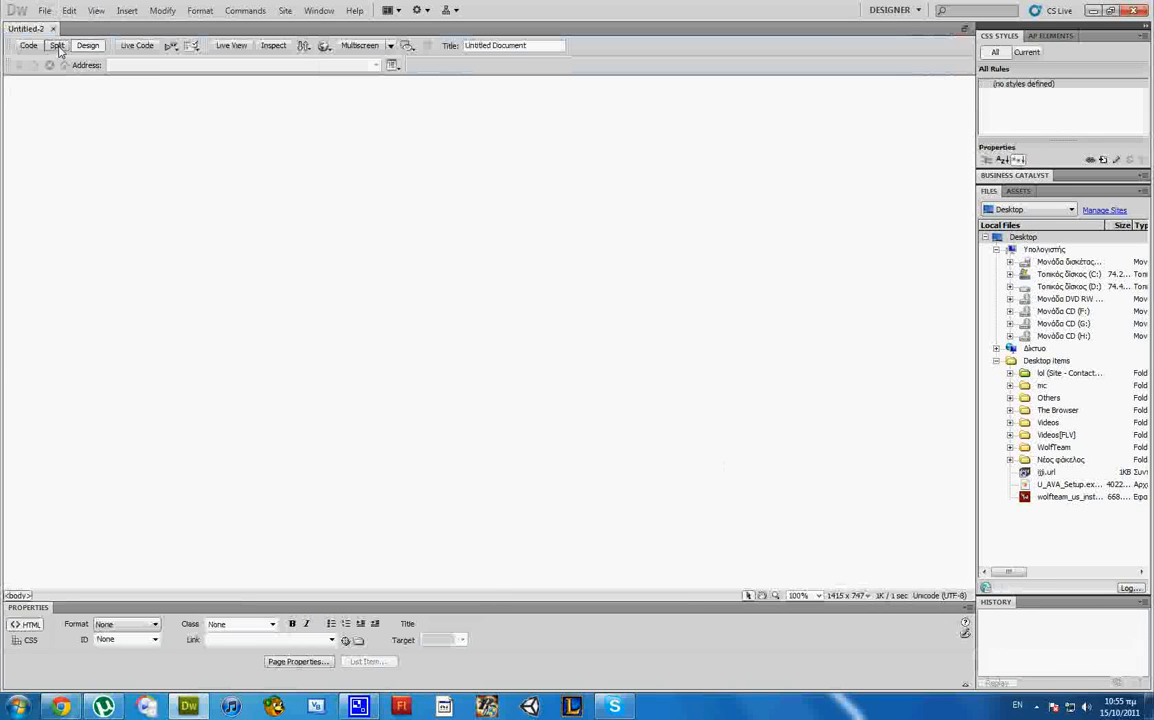
In Split view, add a <p> in the body and paste the xat embed code
{"action": "left_click", "coordinate": [58, 46]}
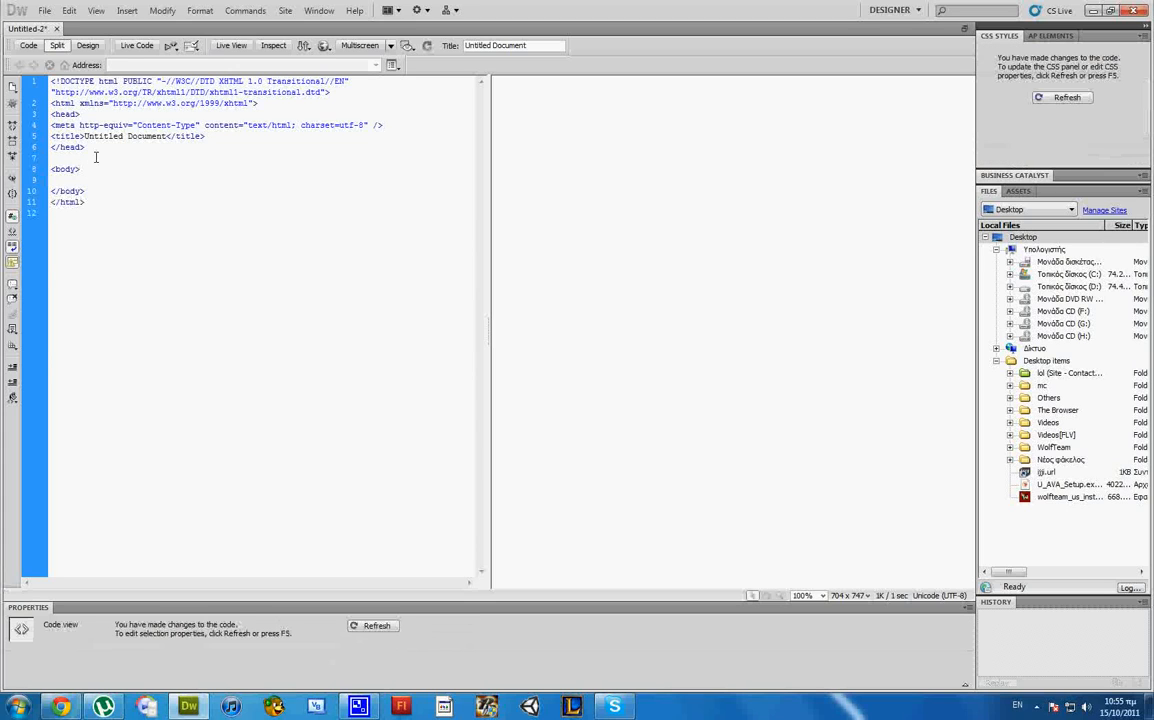
{"action": "type", "text": "<p></p>"}
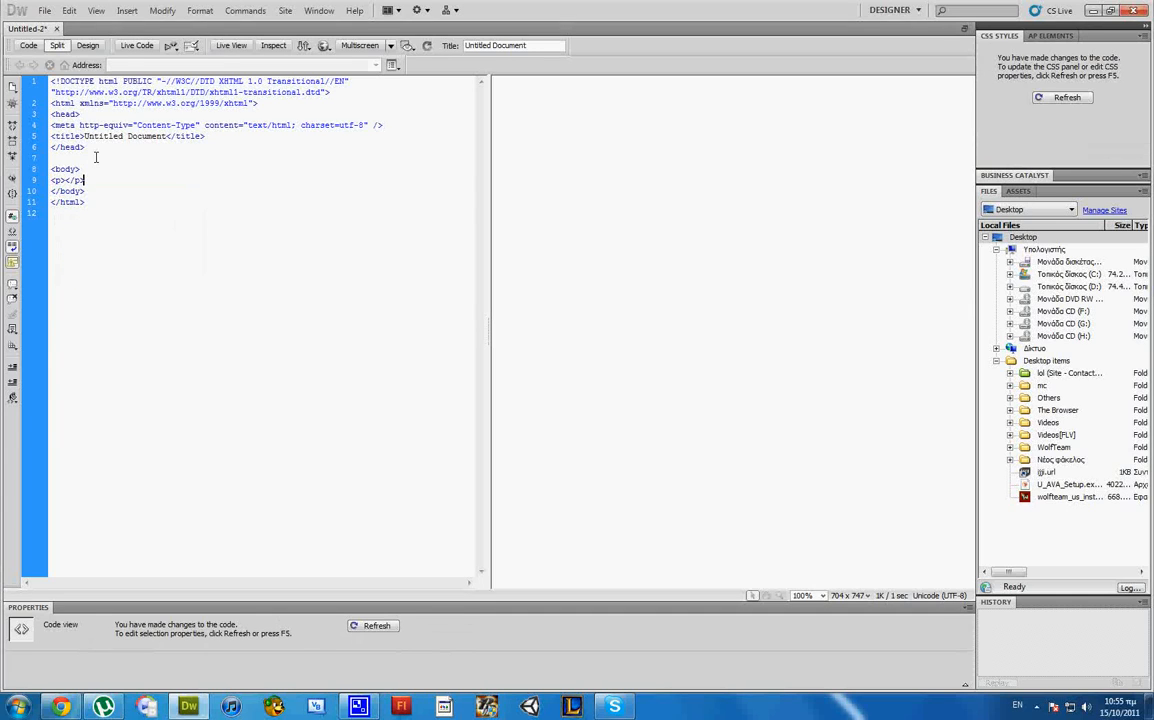
{"action": "type", "text": "<br />"}
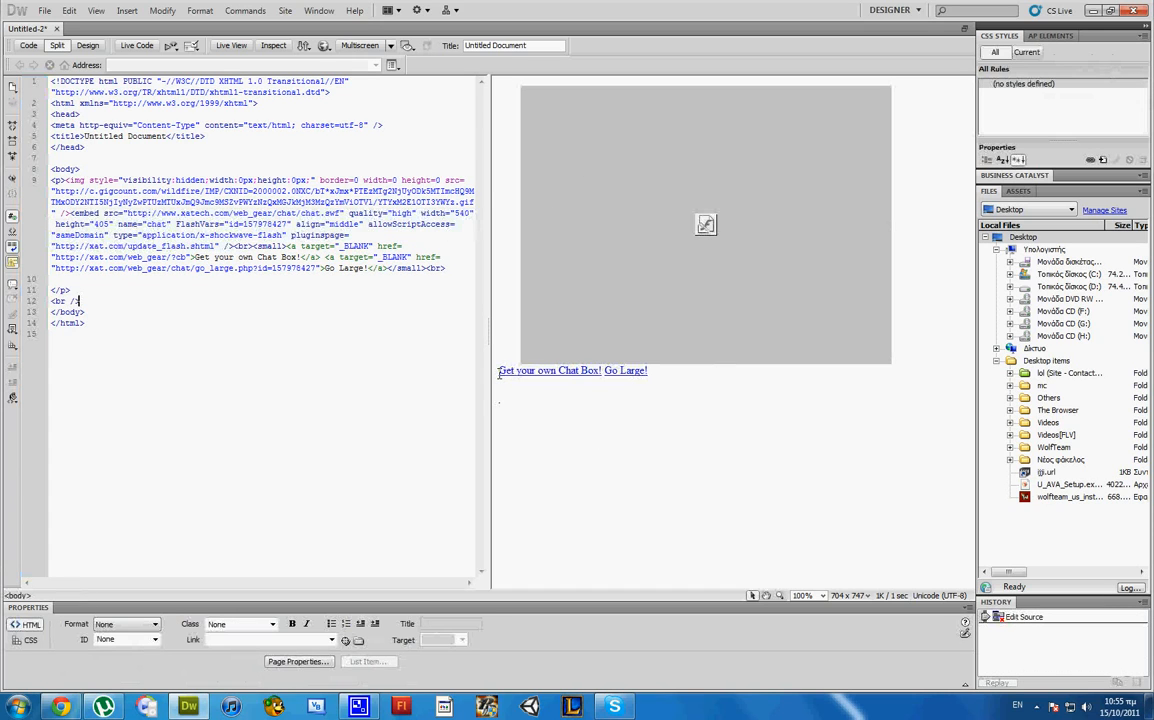
Point the credit link to the YouTube channel and retype its text as 'Made by TheLoLGameplays7312'
{"action": "left_click", "coordinate": [548, 370]}
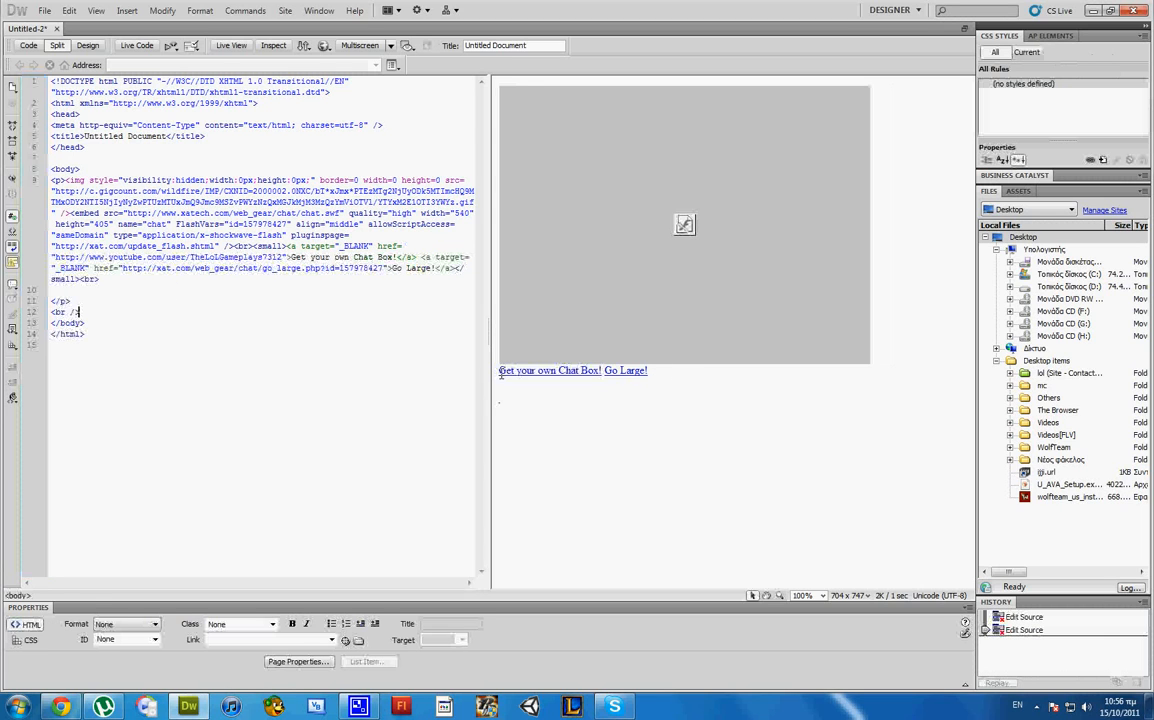
{"action": "left_click", "coordinate": [548, 370]}
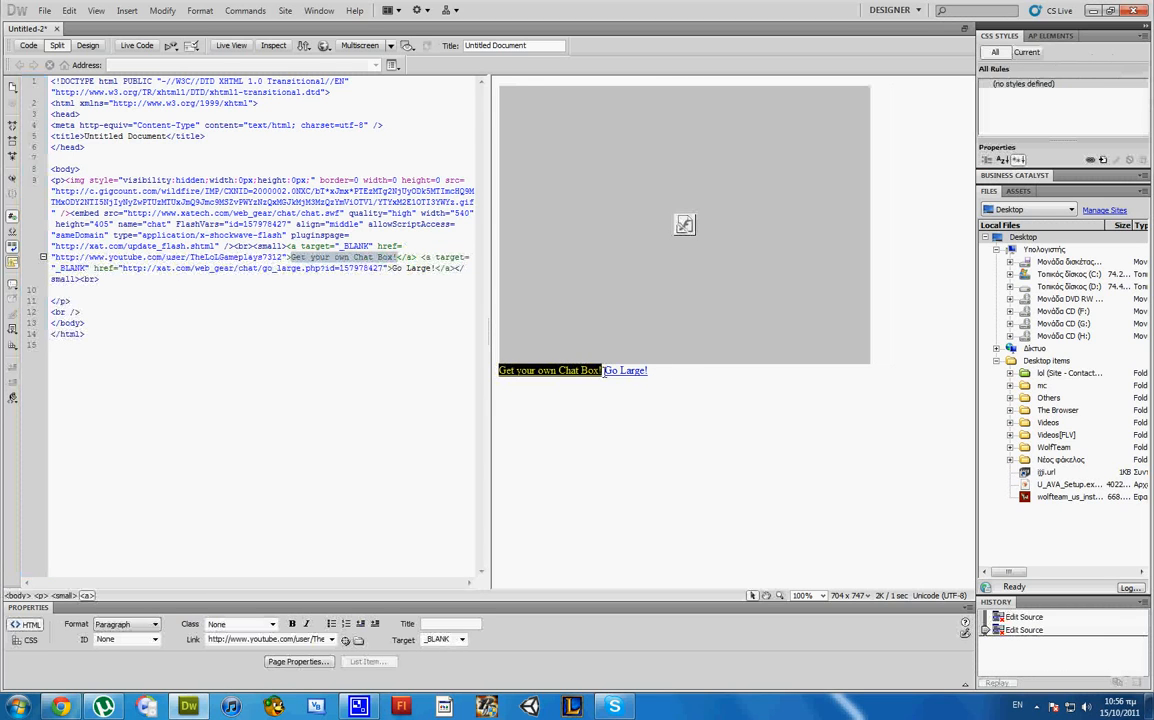
{"action": "type", "text": "Made by Go Large!"}
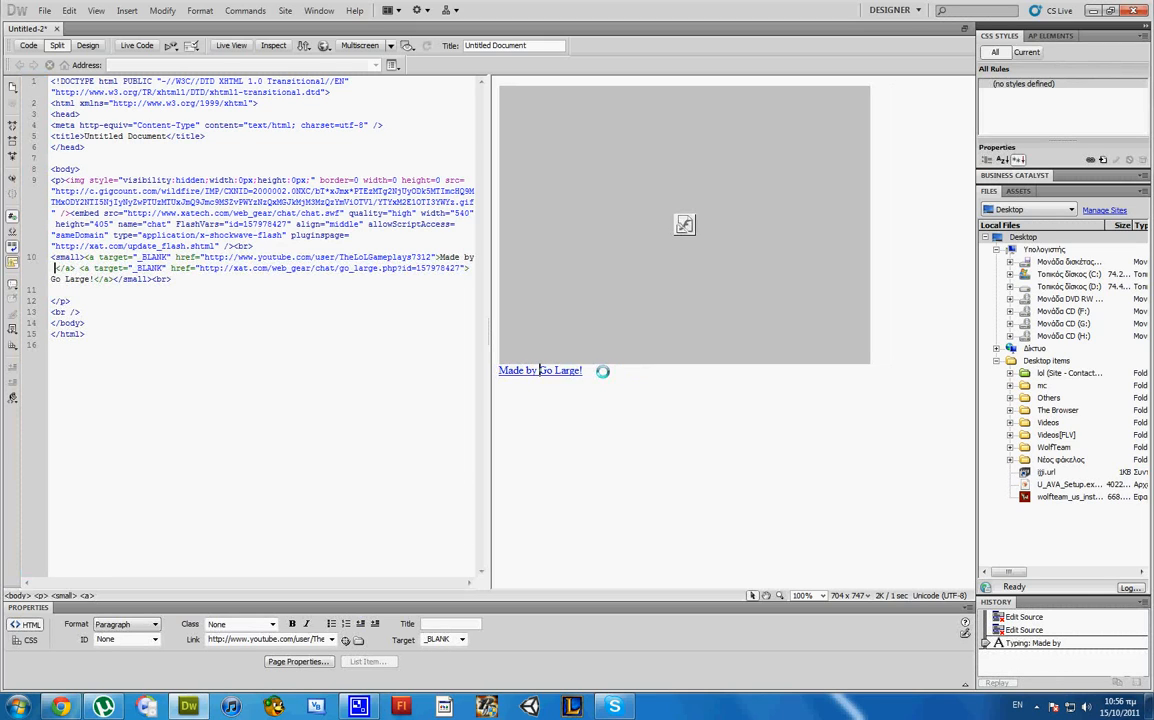
{"action": "type", "text": "TheLoLGameplays7312"}
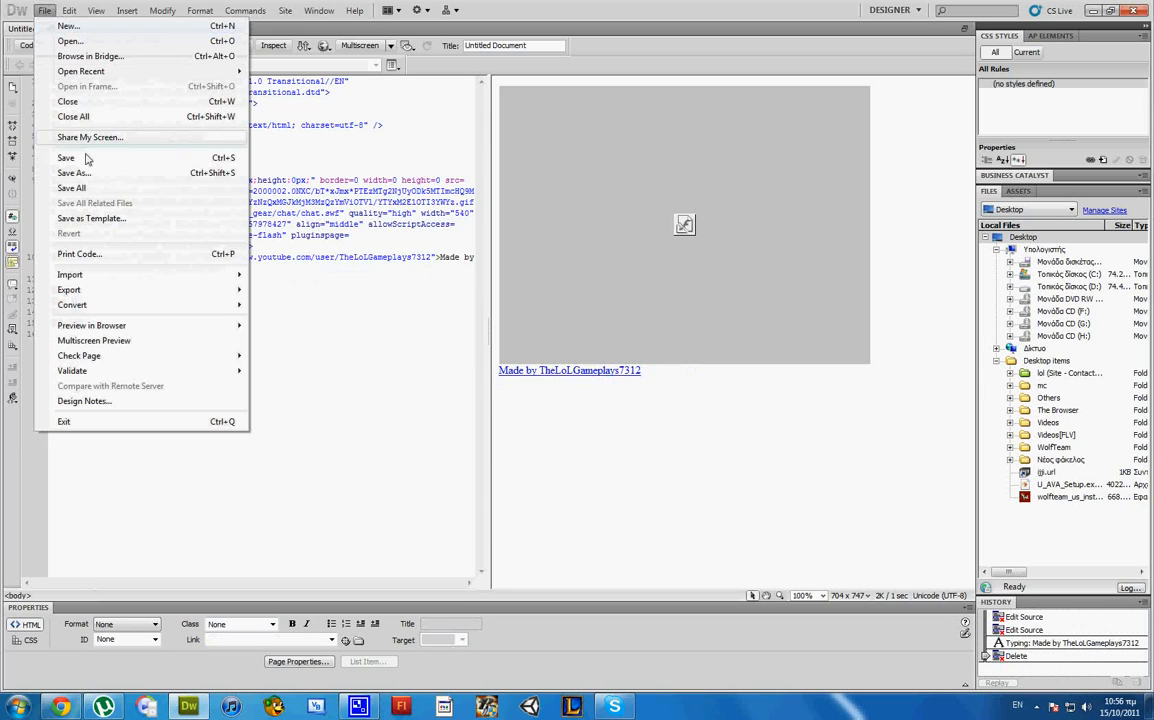
Save the page as index.html inside the new folder on the Desktop
{"action": "left_click", "coordinate": [80, 176]}
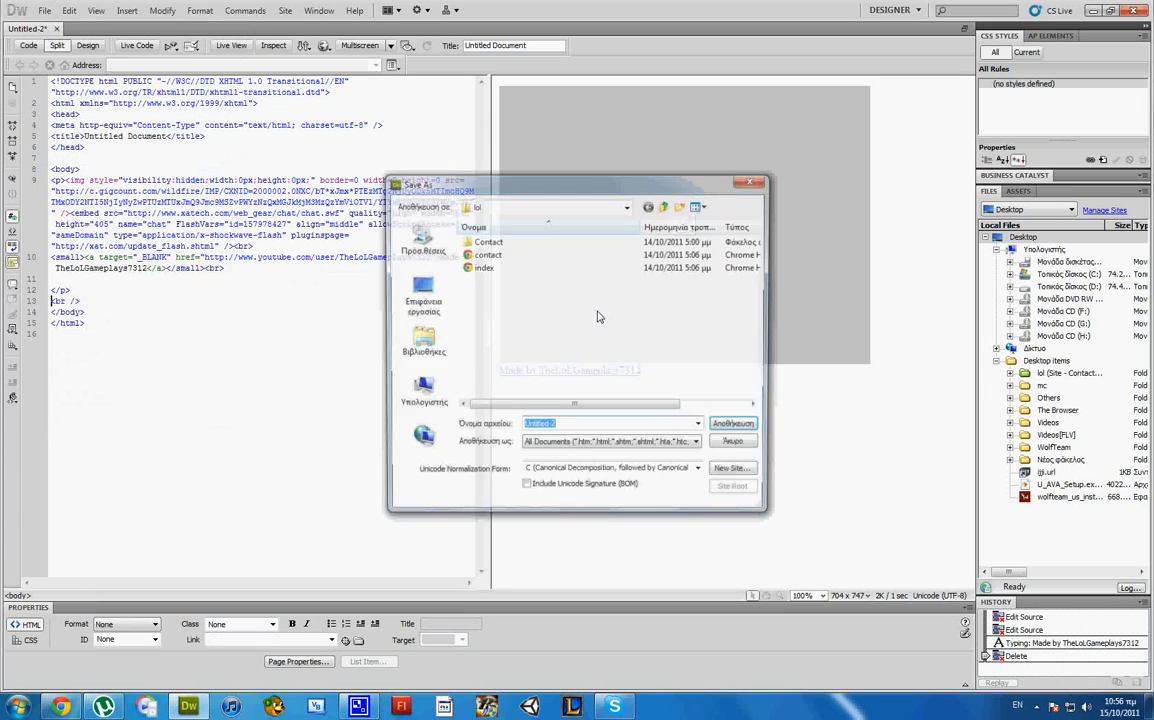
{"action": "left_click", "coordinate": [628, 206]}
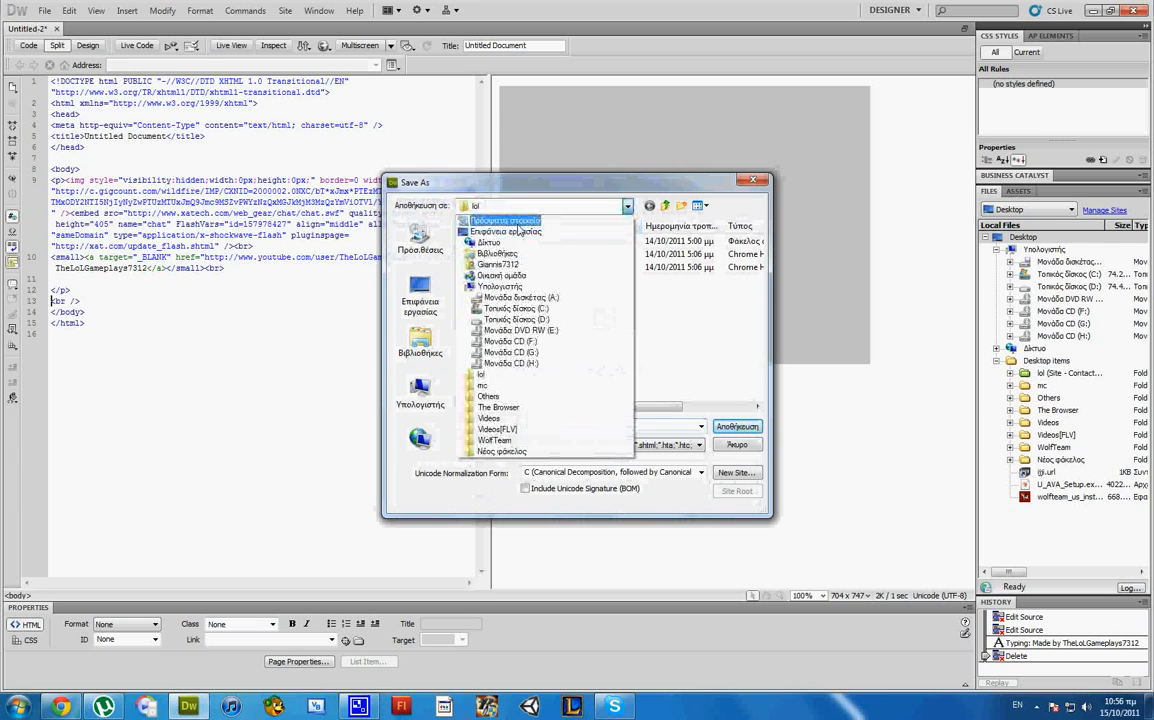
{"action": "left_click", "coordinate": [492, 242]}
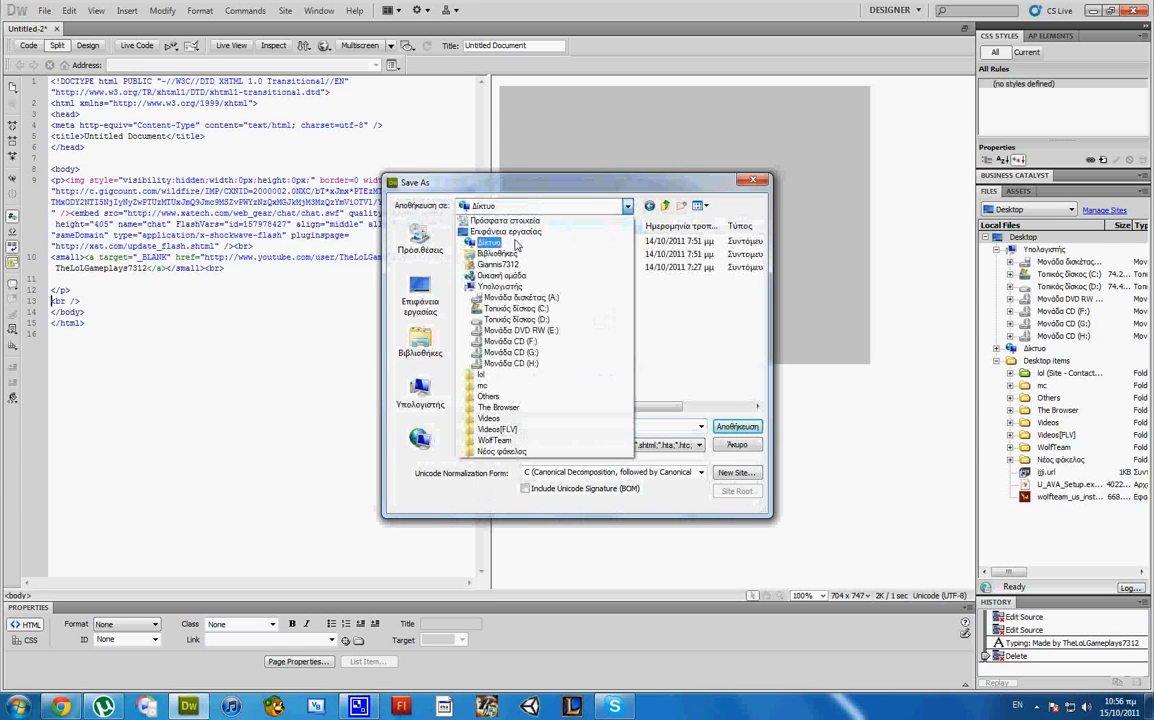
{"action": "left_click", "coordinate": [488, 244]}
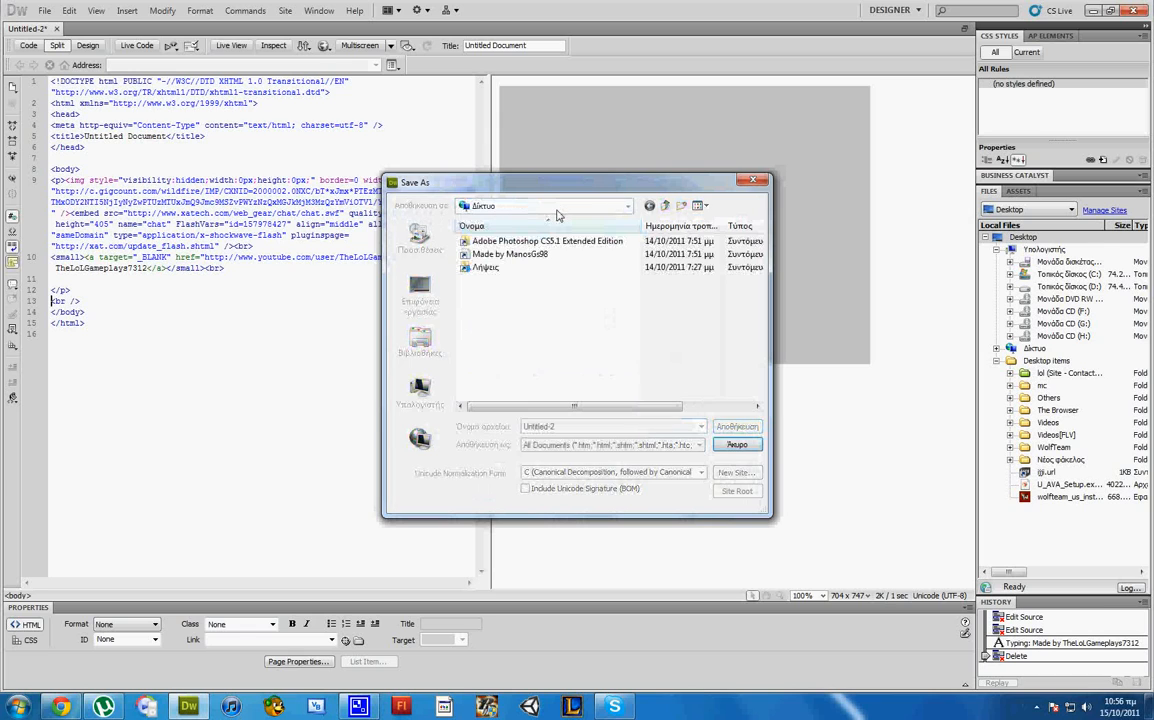
{"action": "left_click", "coordinate": [616, 206]}
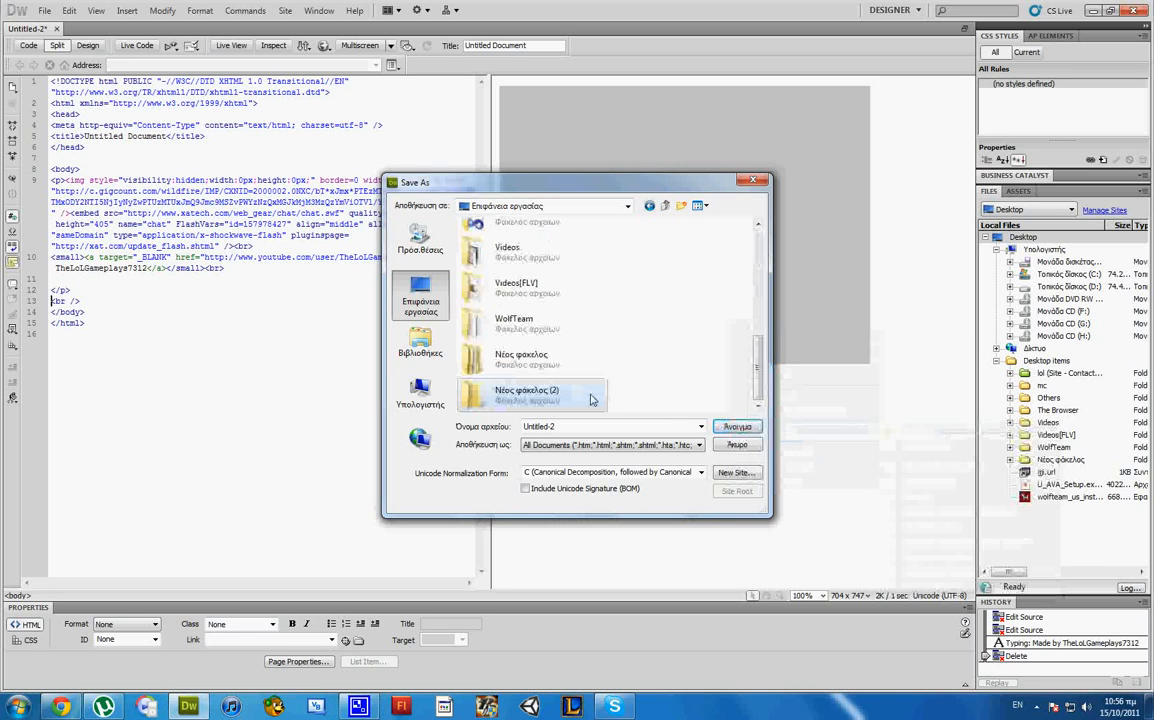
{"action": "double_click", "coordinate": [528, 390]}
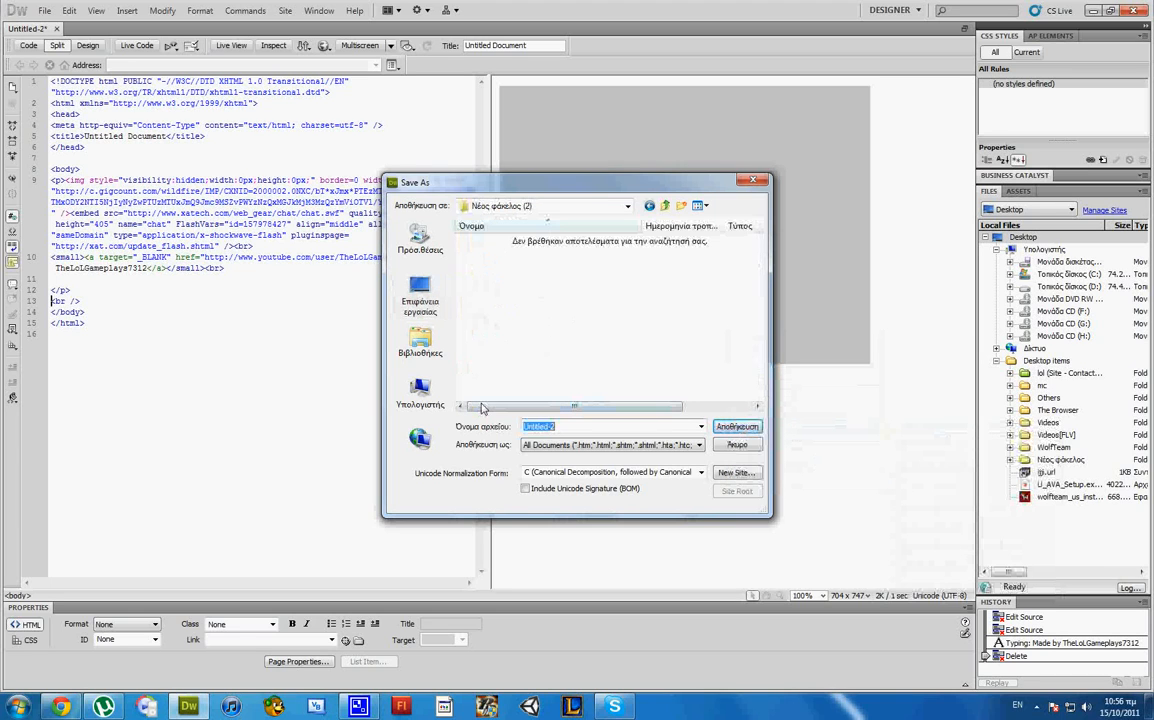
{"action": "type", "text": "index.h"}
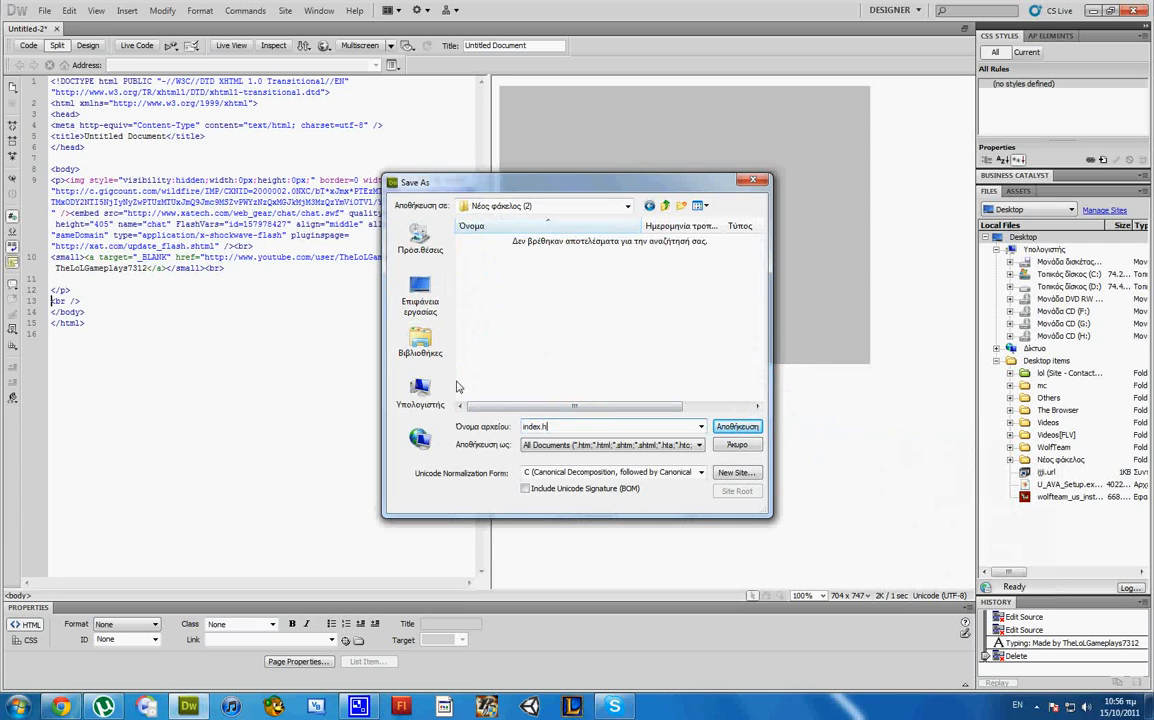
{"action": "left_click", "coordinate": [738, 426]}
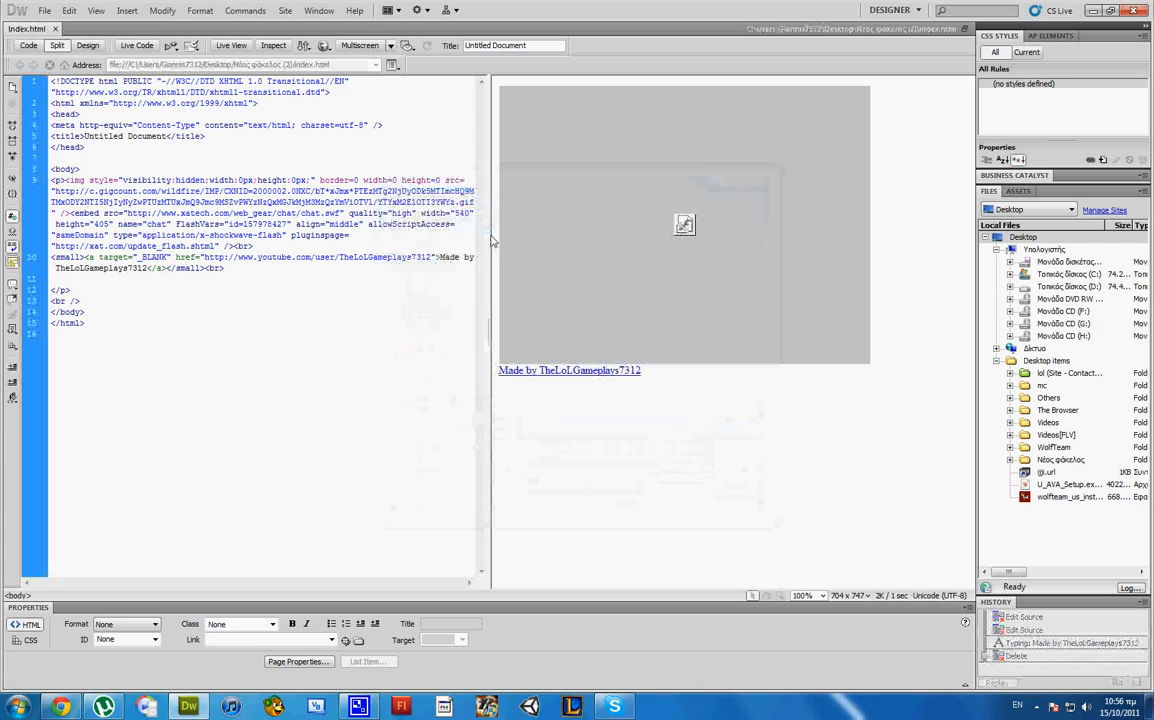
Preview the saved page in Chrome
{"action": "left_click", "coordinate": [322, 46]}
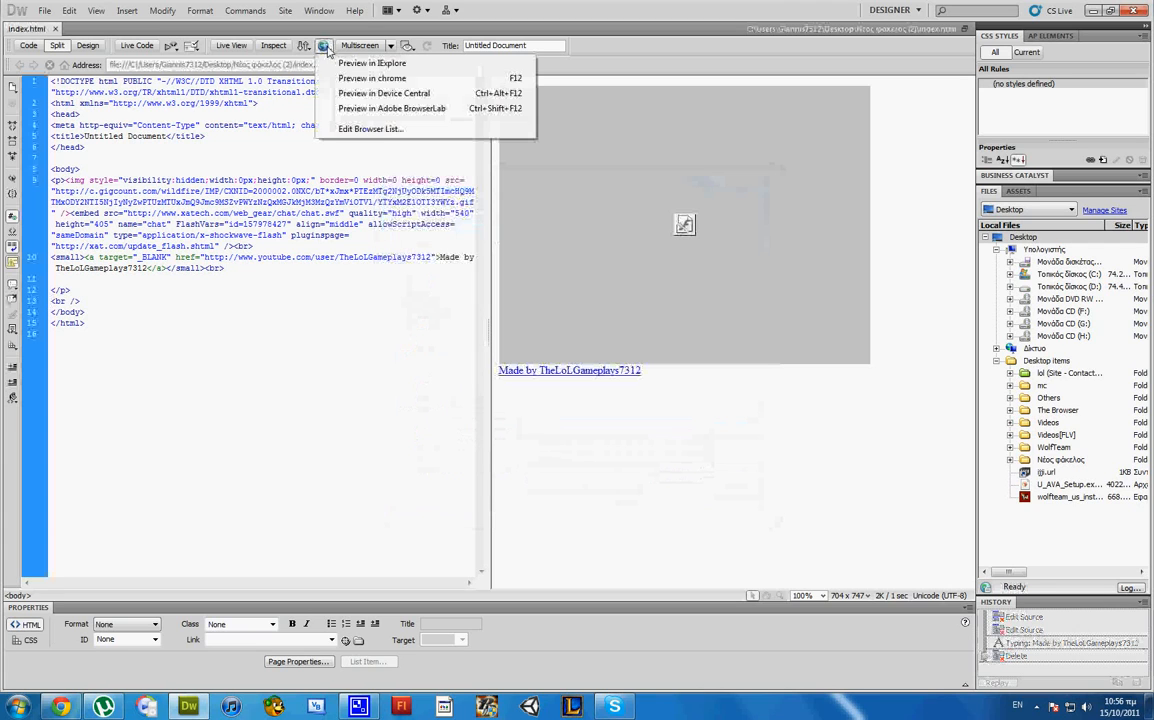
{"action": "left_click", "coordinate": [382, 76]}
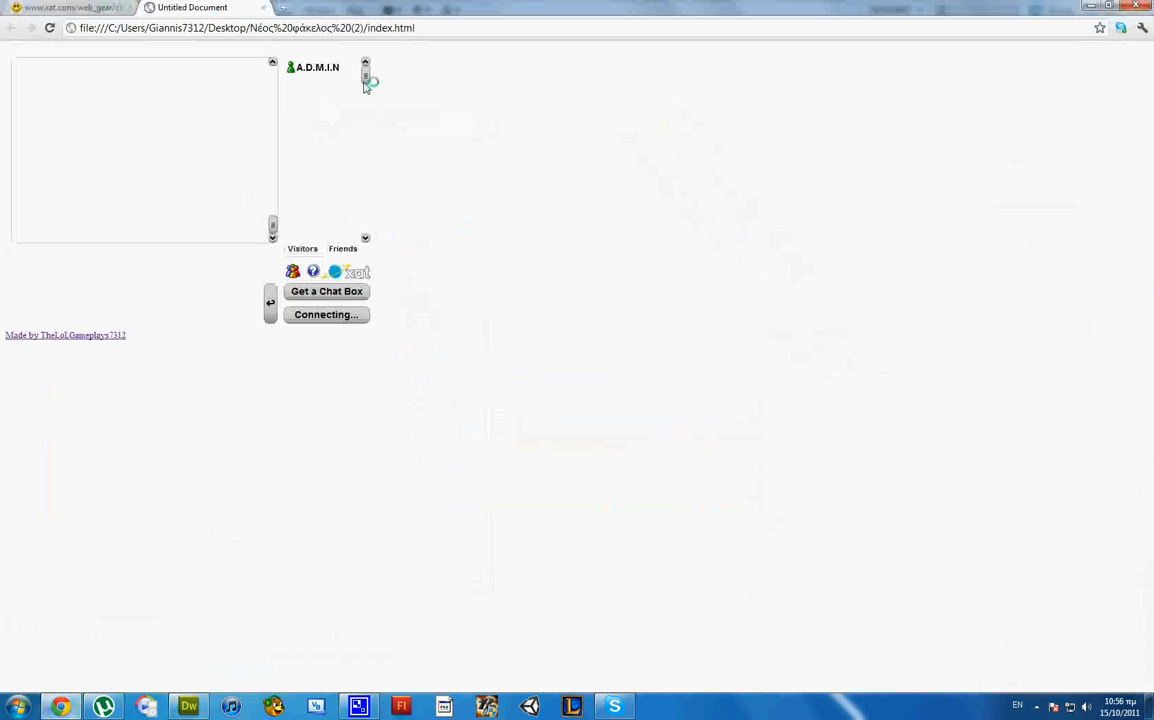
{"action": "mouse_move", "coordinate": [372, 104]}
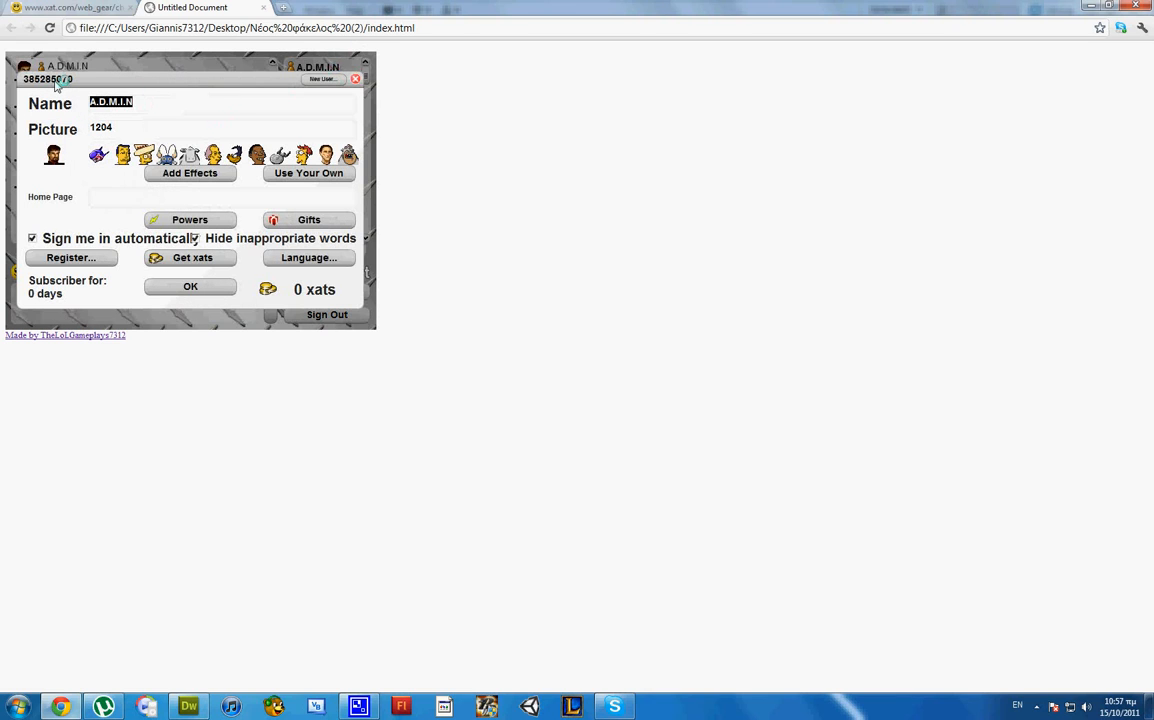
Retype the chat display name from ADMIN to a new name starting 'The'
{"action": "type", "text": "The"}
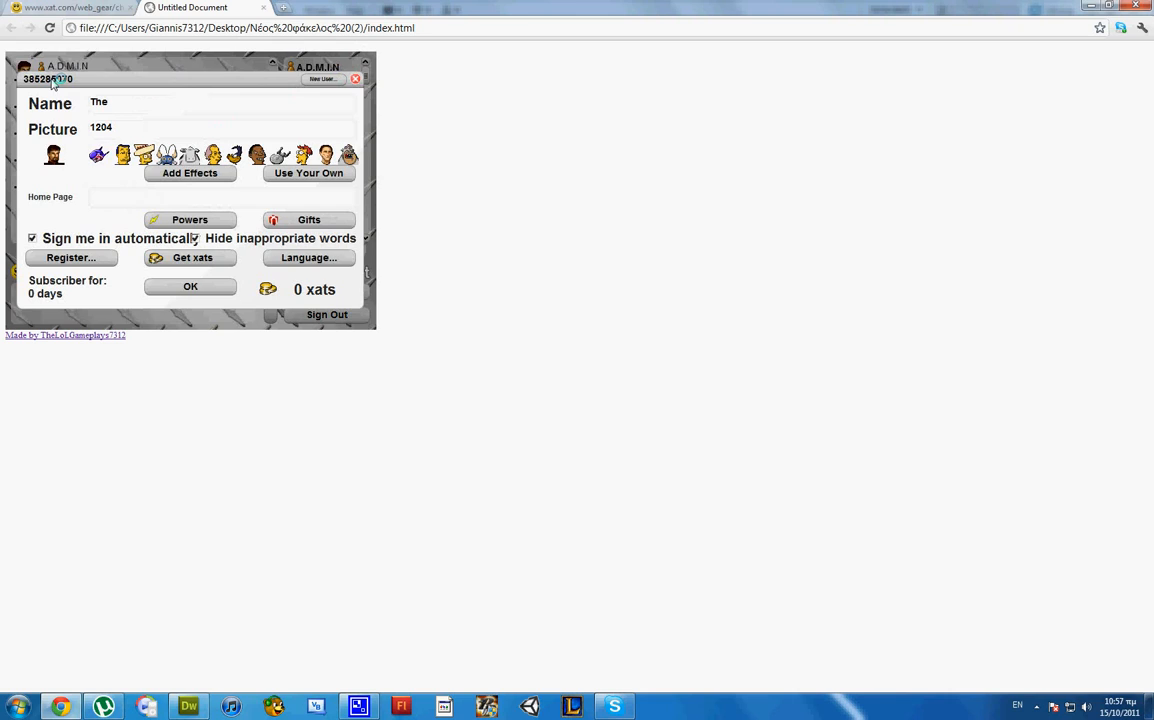